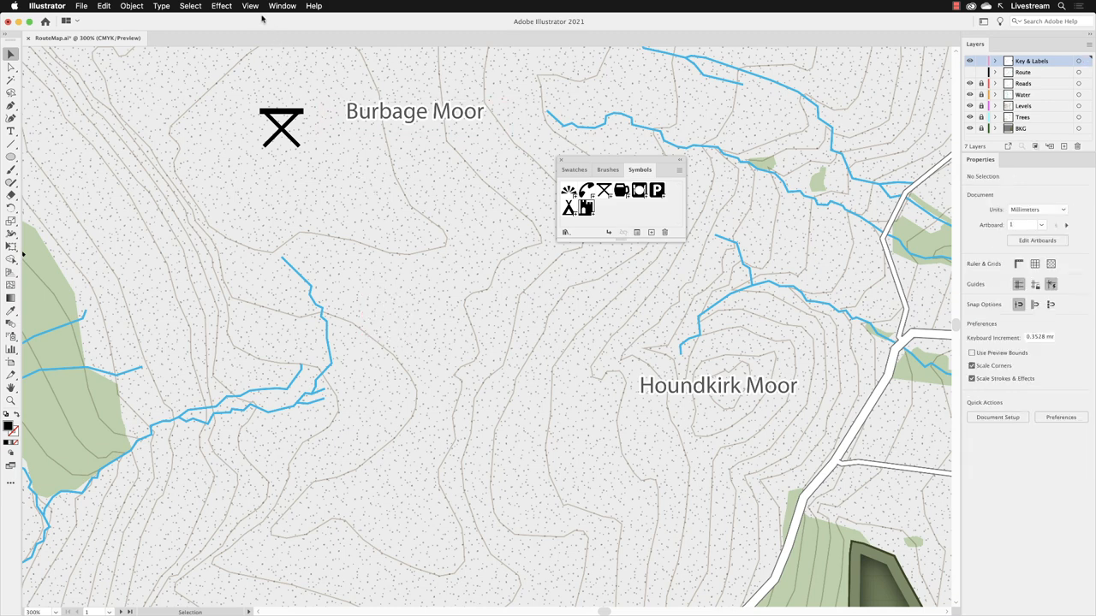
- Fit the whole route map artboard in the window from the View menu
click(250, 6)
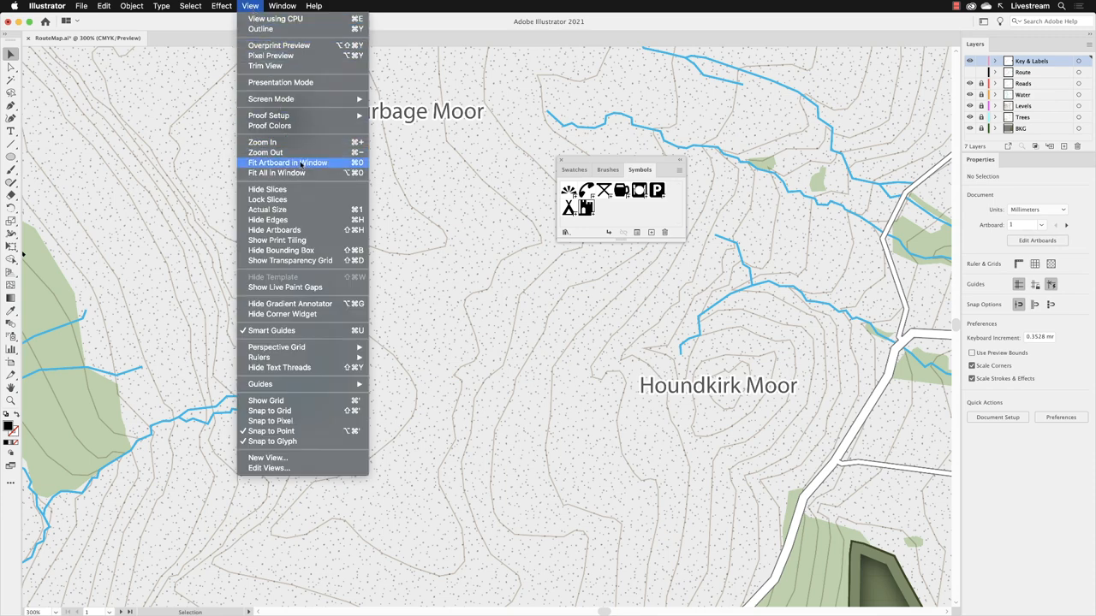
click(287, 163)
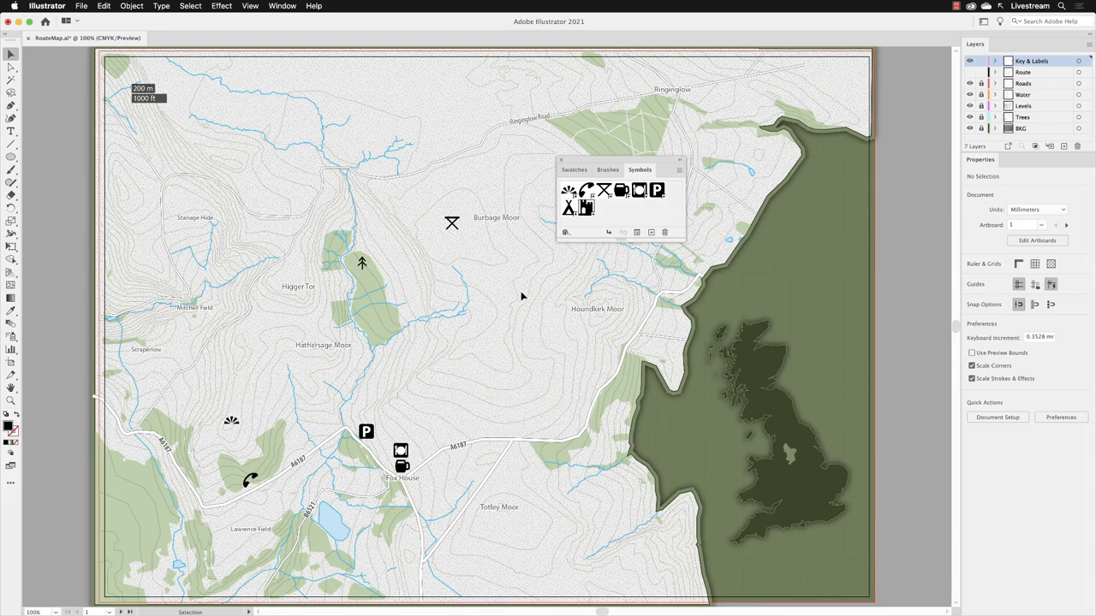
mouse_move(531, 291)
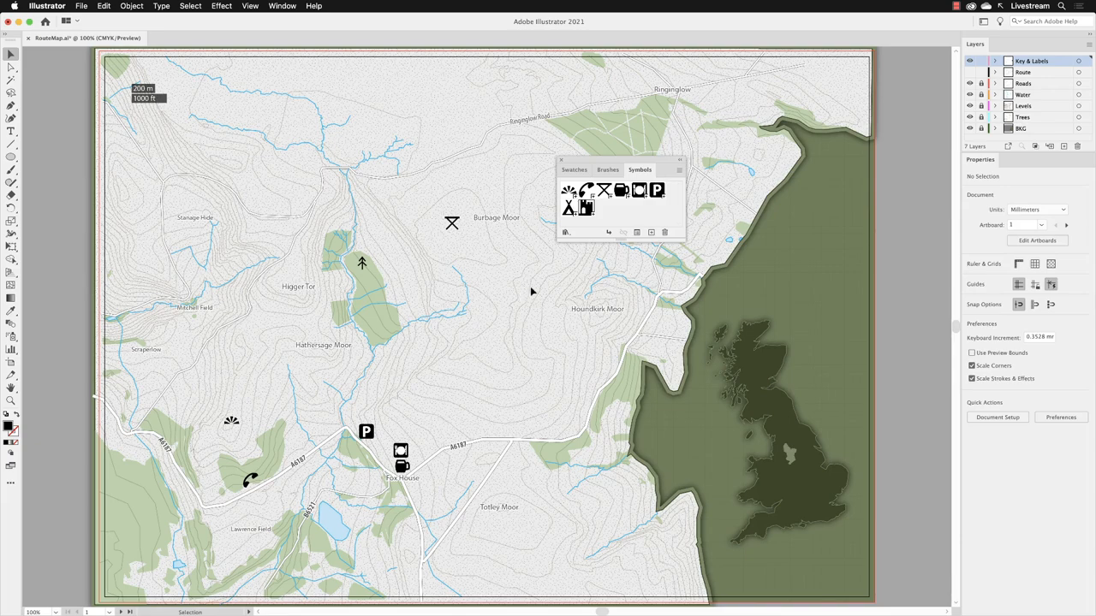
mouse_move(586, 206)
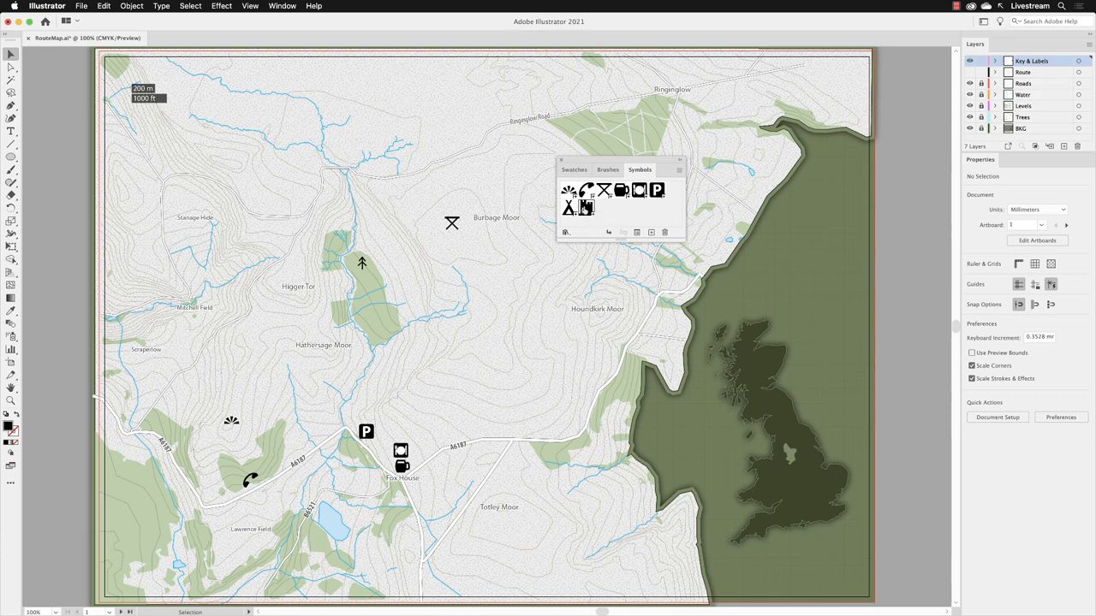
mouse_move(608, 232)
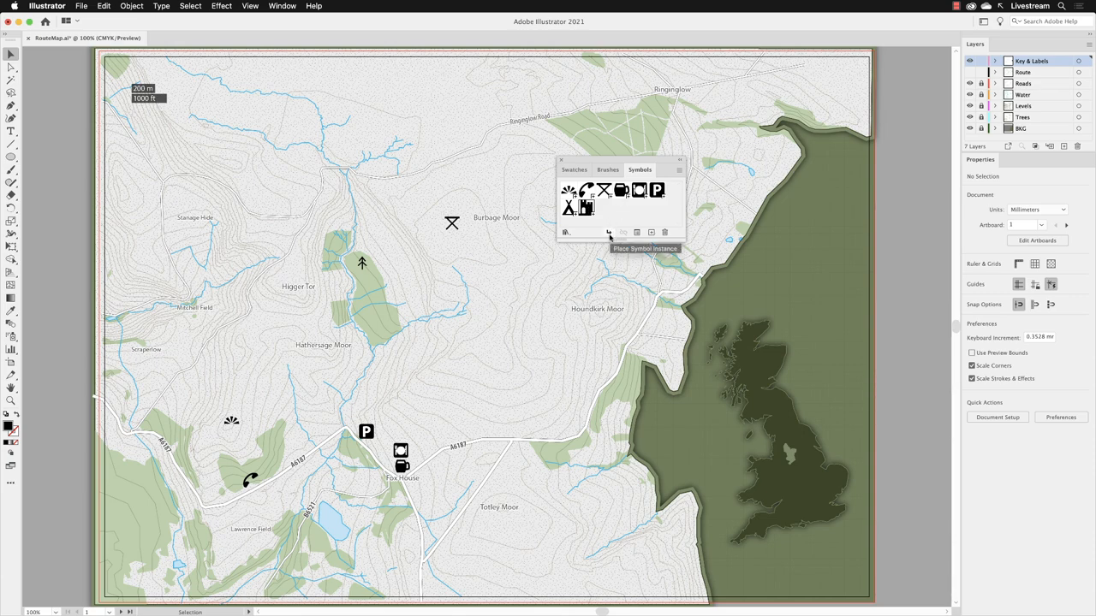
- Place a castle symbol instance and drag it beside the lake south of Fox House
click(623, 232)
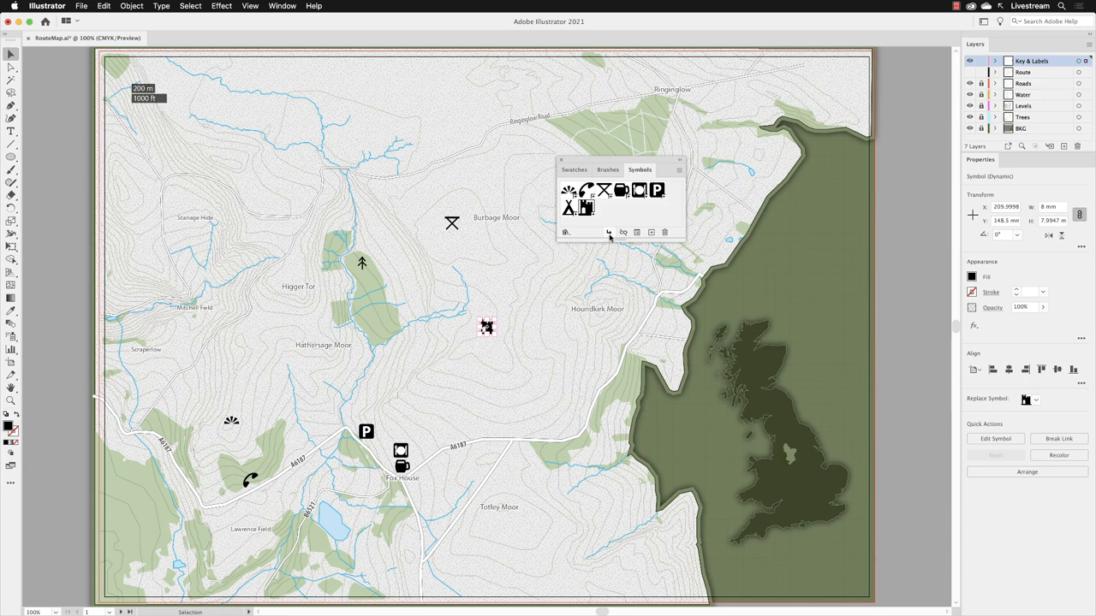
mouse_move(569, 309)
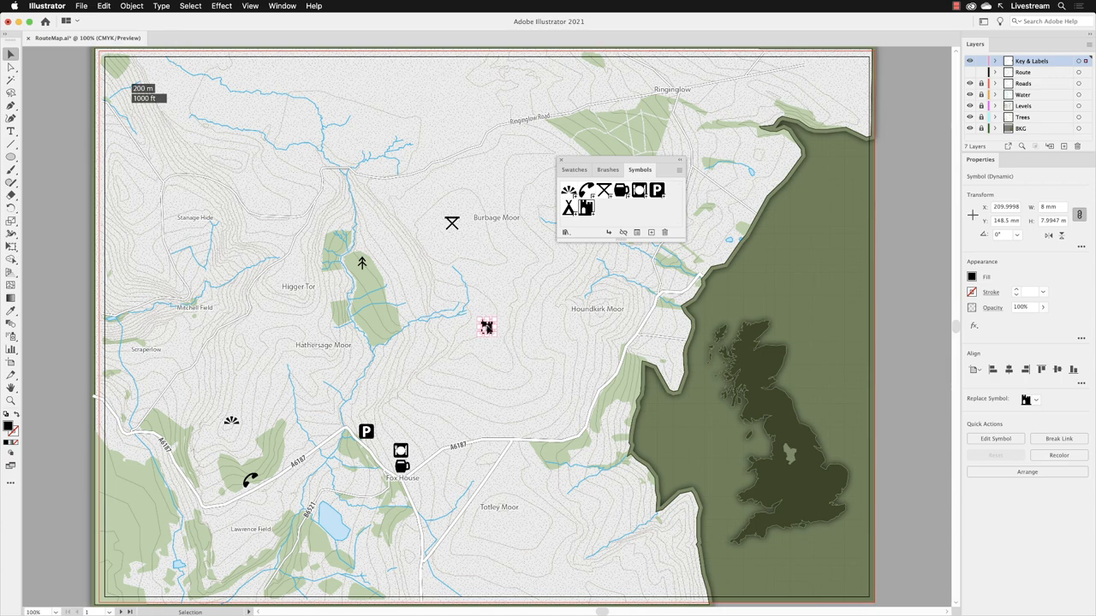
drag(487, 326, 367, 504)
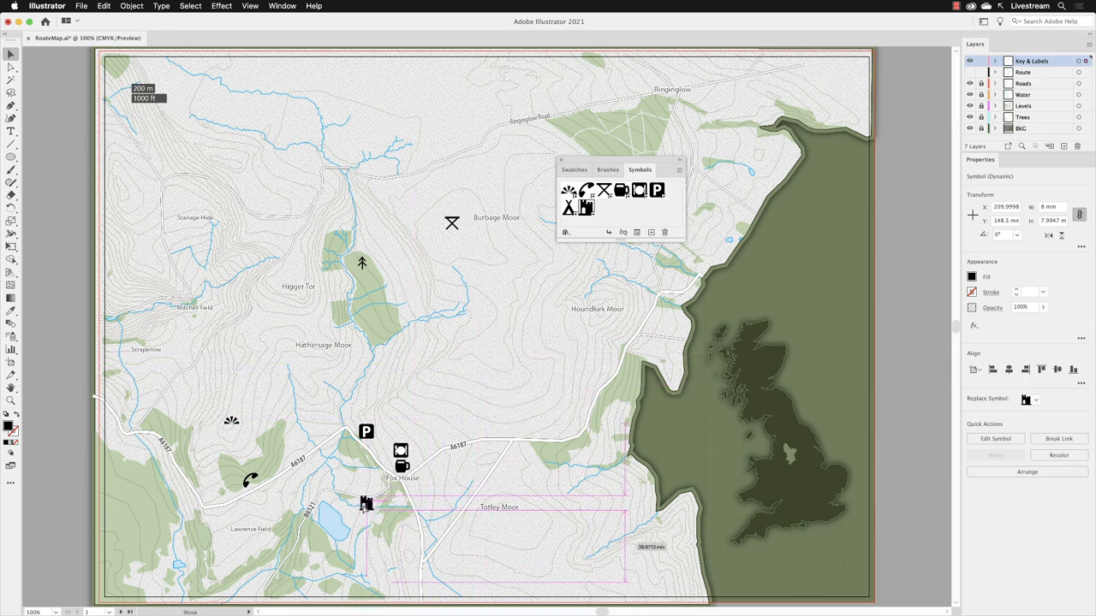
drag(366, 502, 353, 515)
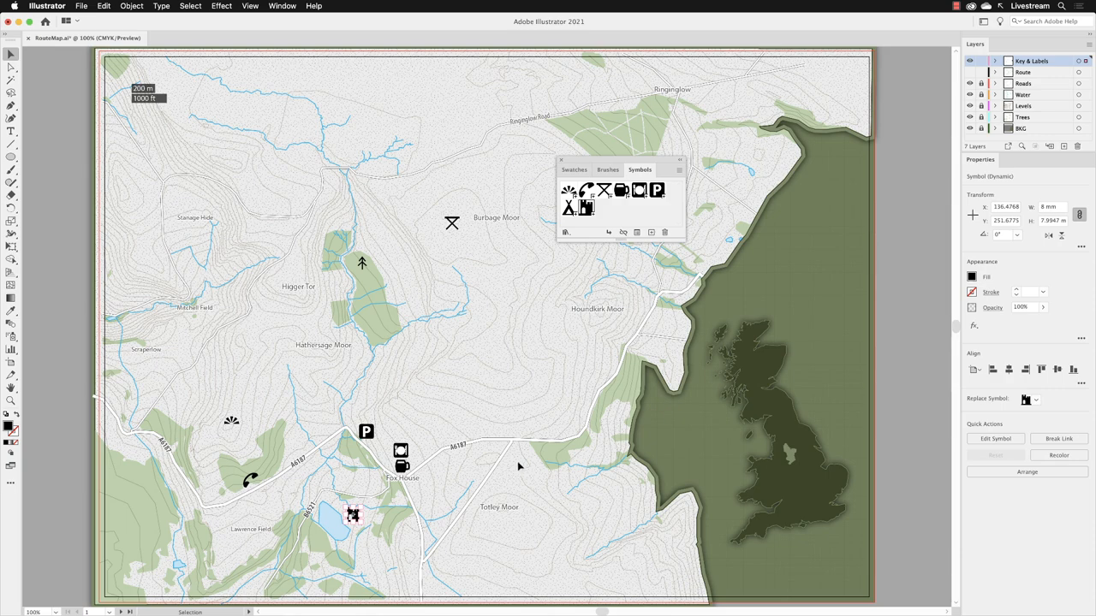
mouse_move(912, 284)
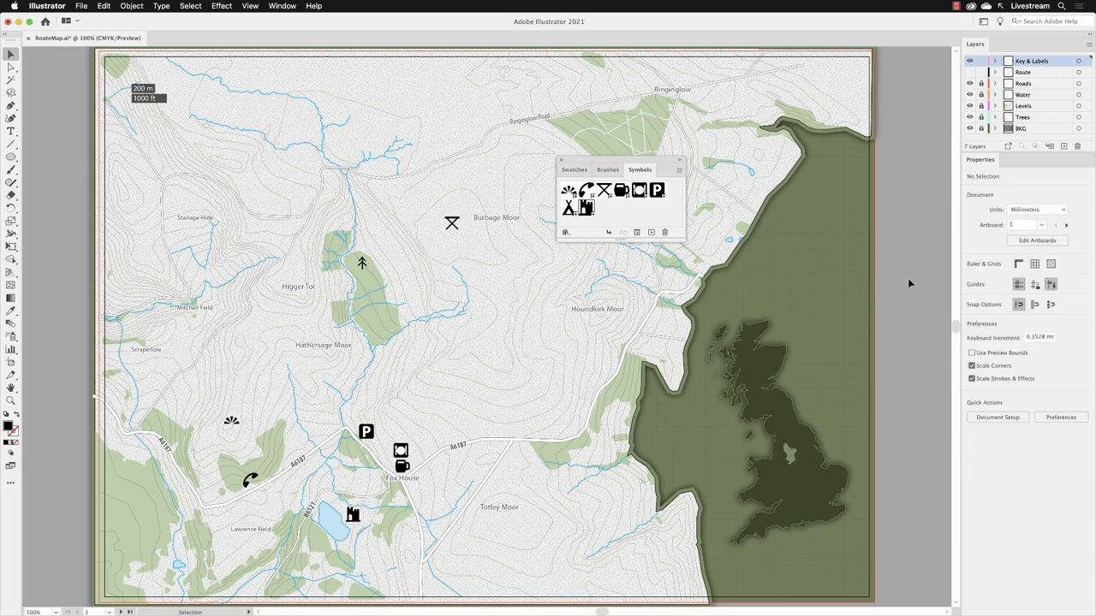
mouse_move(790, 263)
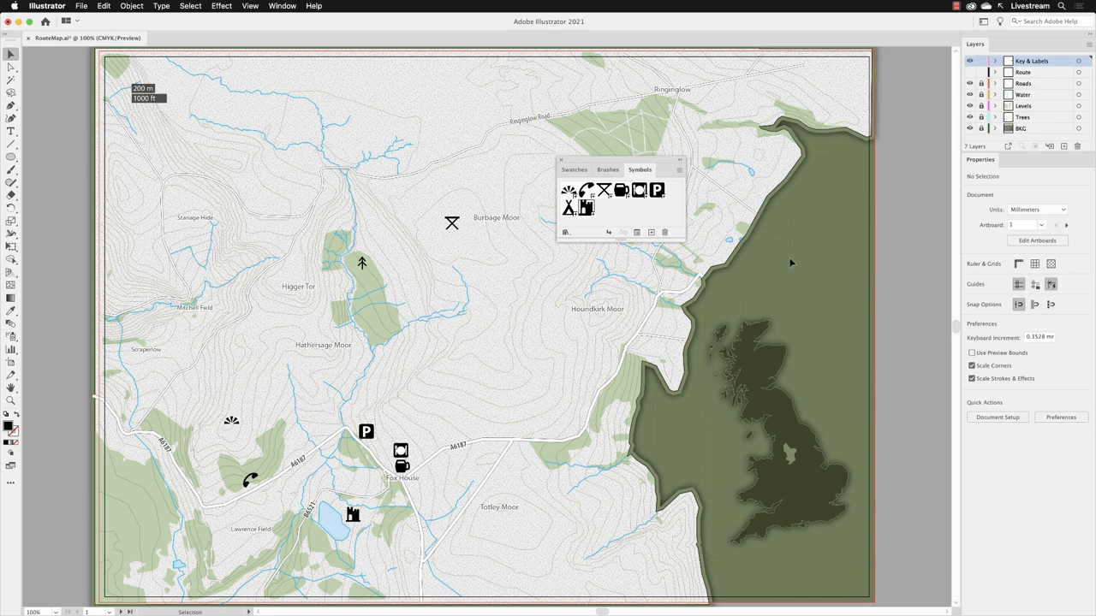
mouse_move(584, 207)
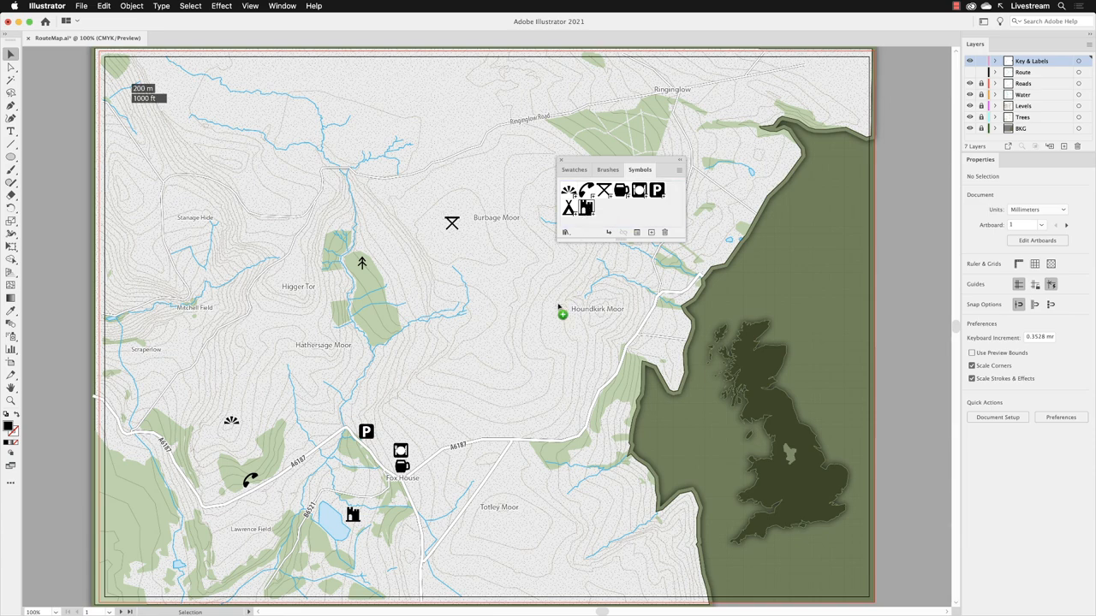
mouse_move(485, 539)
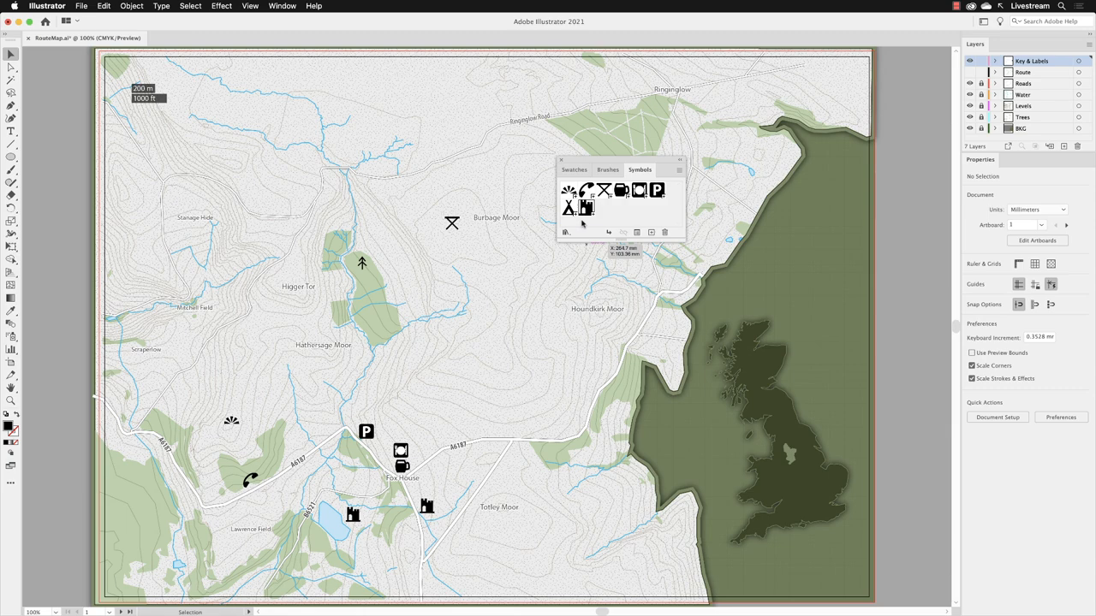
- Place a second castle east of the B6521 road near Totley Moor
click(12, 400)
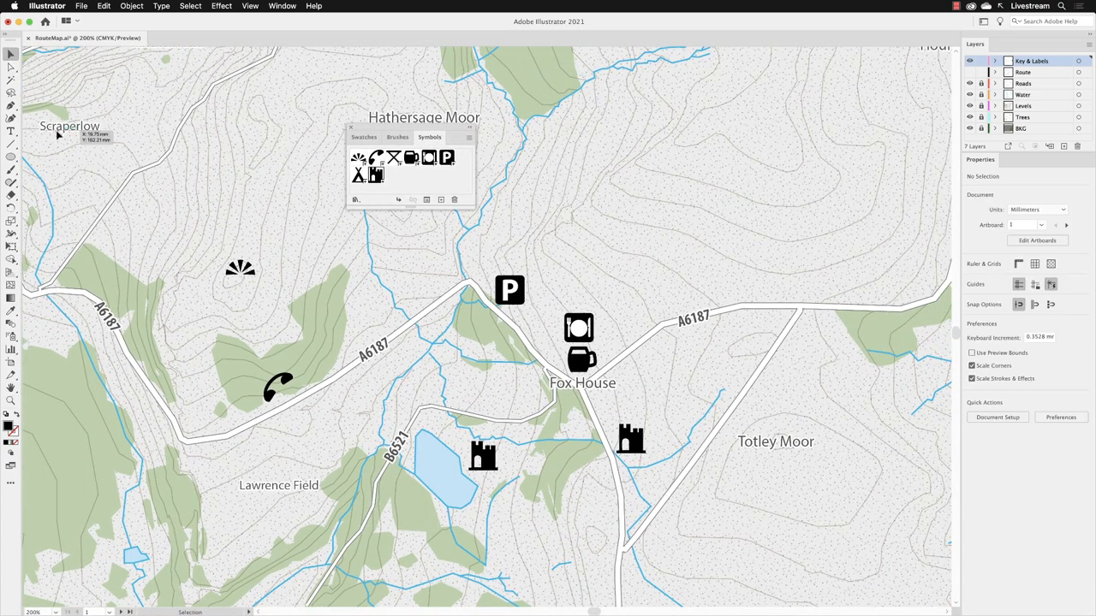
mouse_move(357, 174)
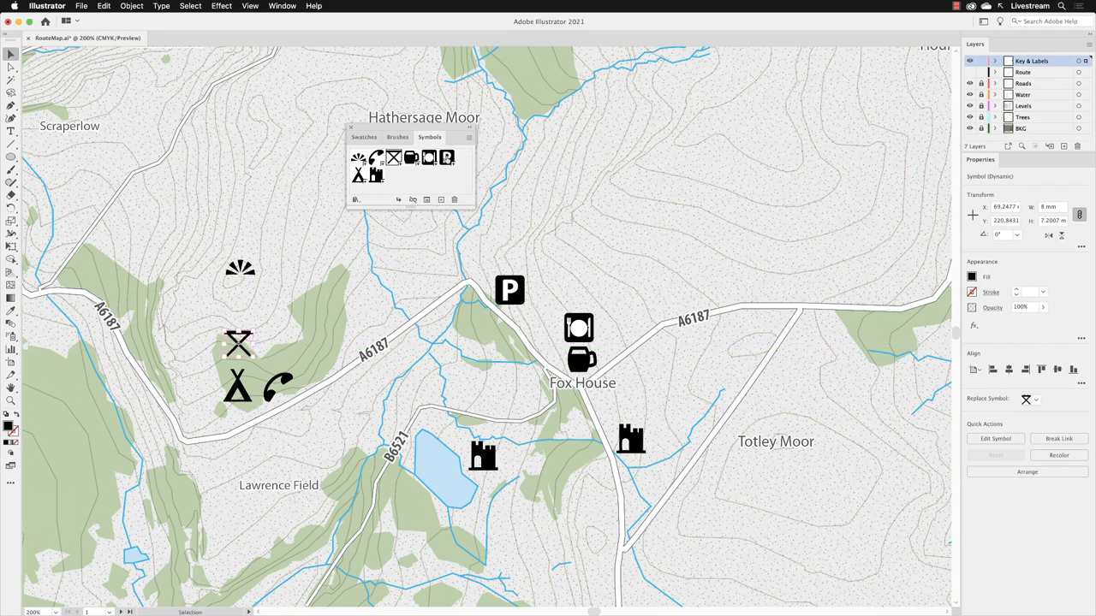
- Add tent and picnic table symbols beside the telephone icon north of Lawrence Field
click(446, 158)
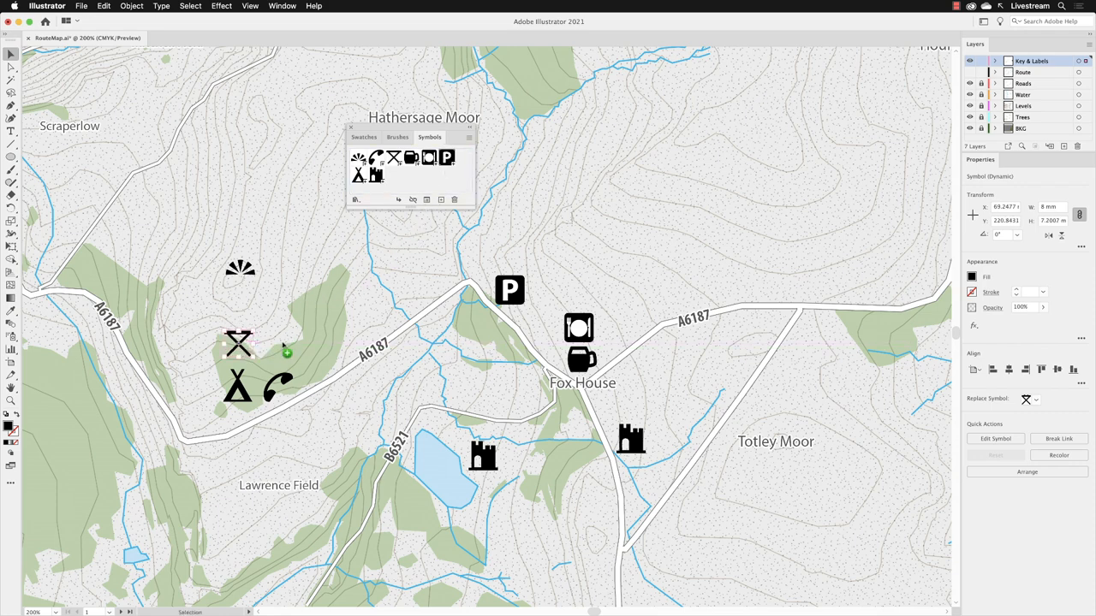